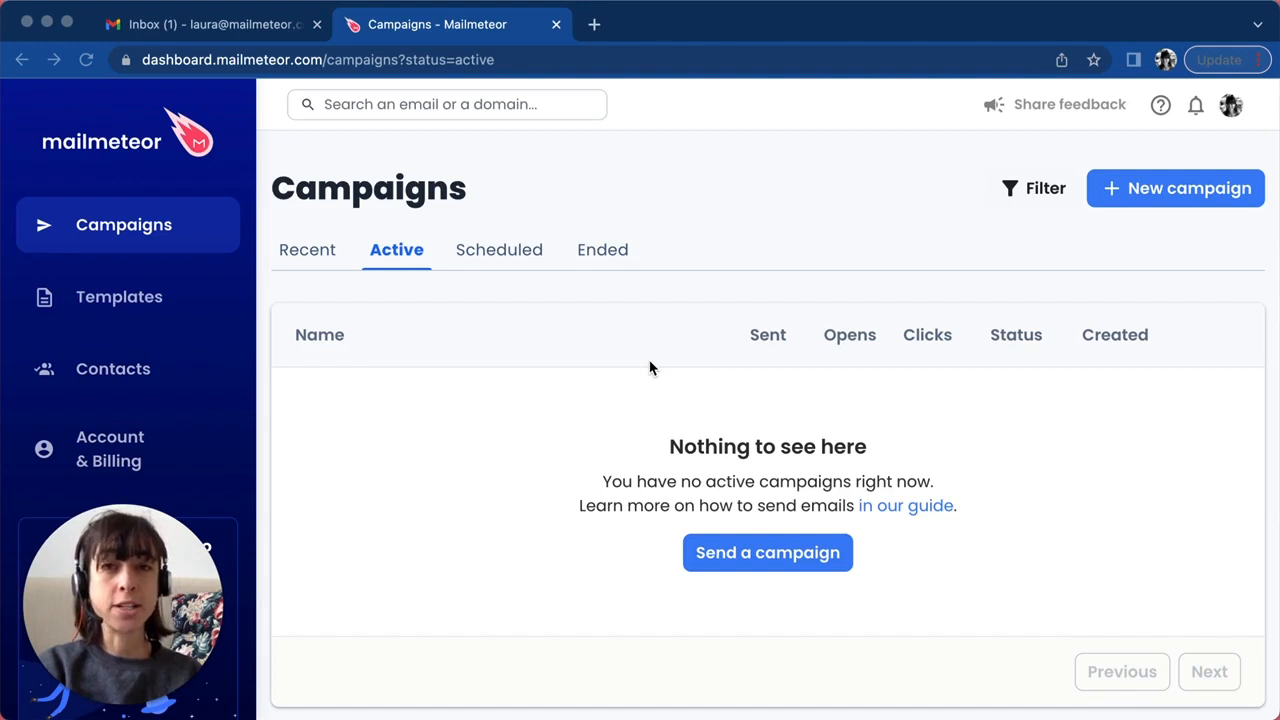
# Step: Switch the Campaigns dashboard to the Ended tab to list finished campaigns
pyautogui.click(603, 249)
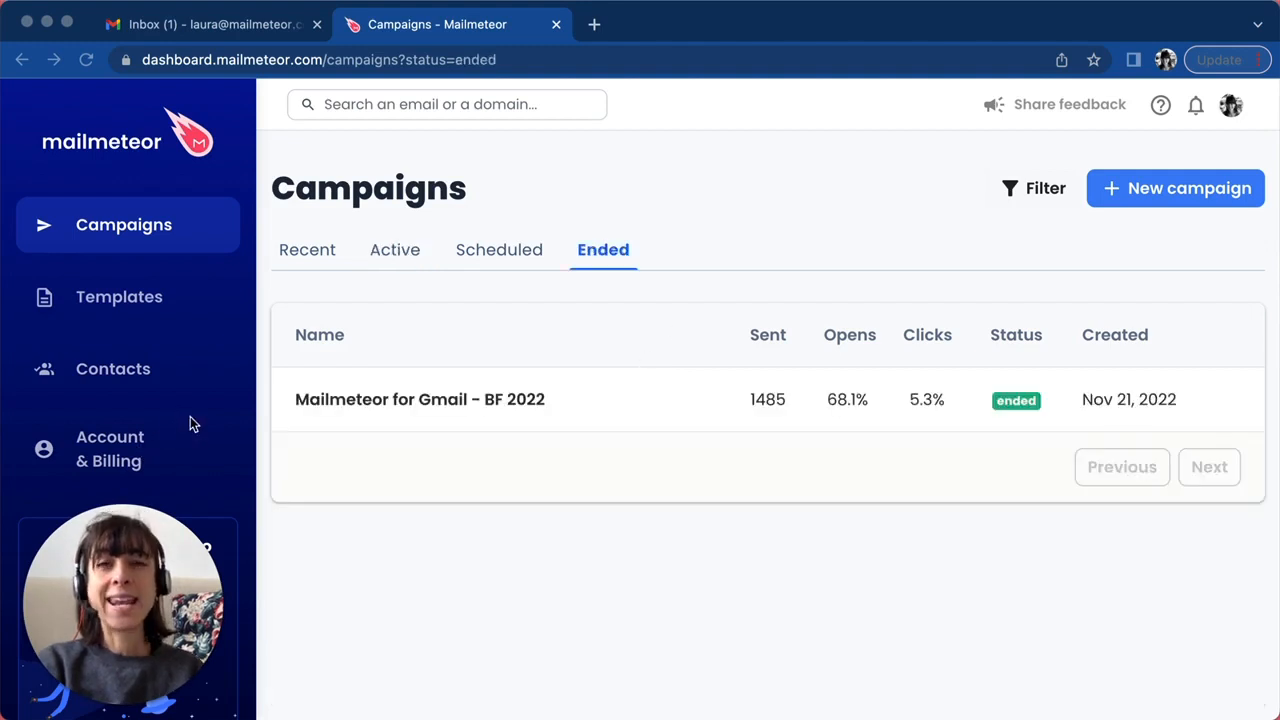
pyautogui.moveTo(100, 461)
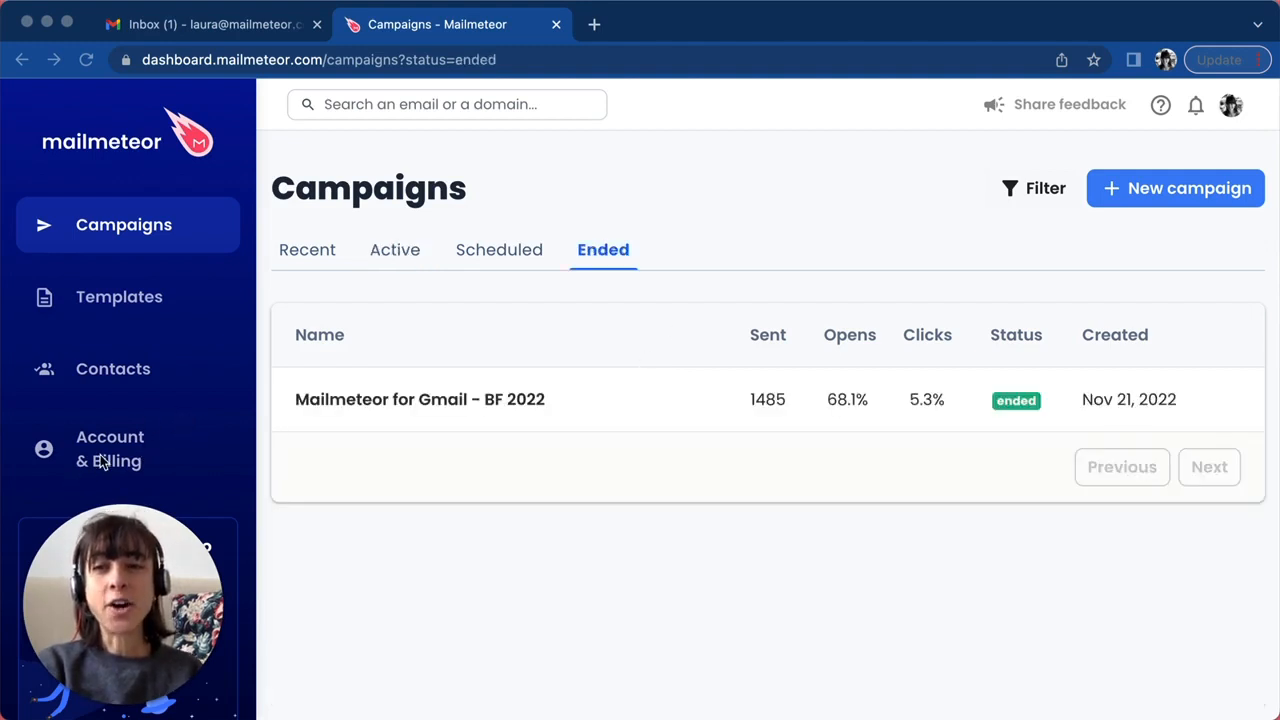
pyautogui.moveTo(110, 448)
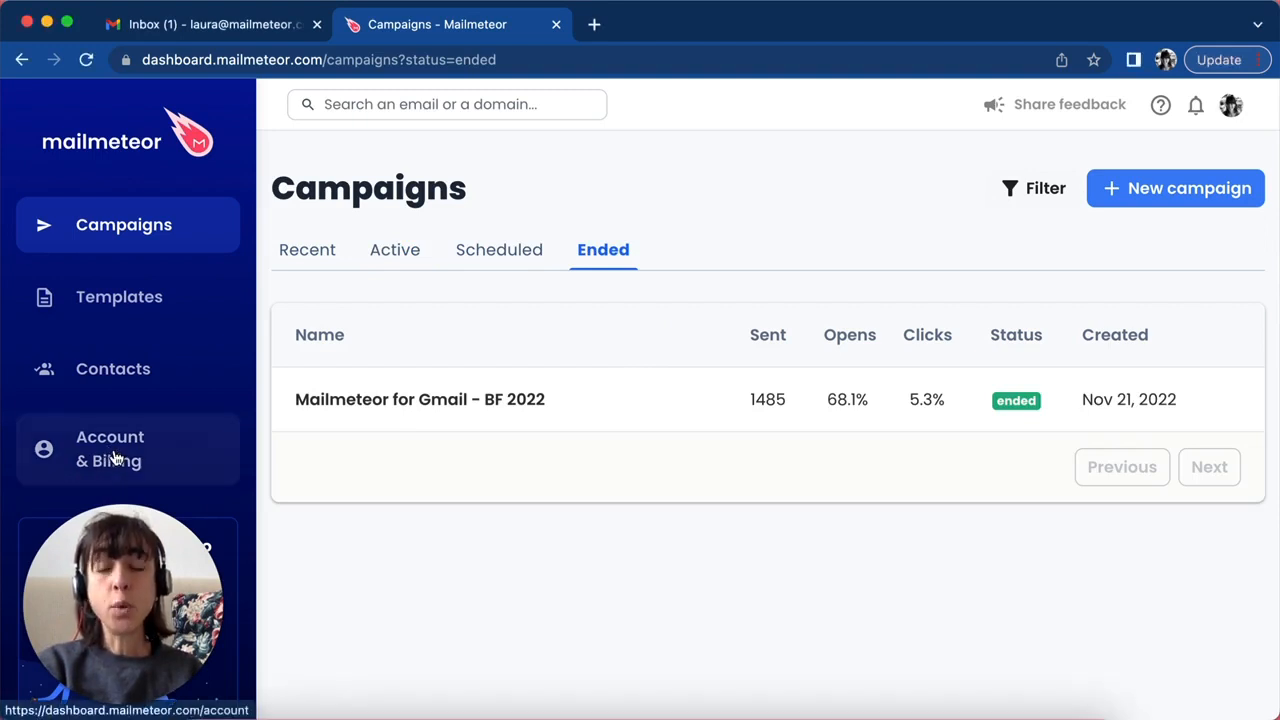
pyautogui.moveTo(1230, 115)
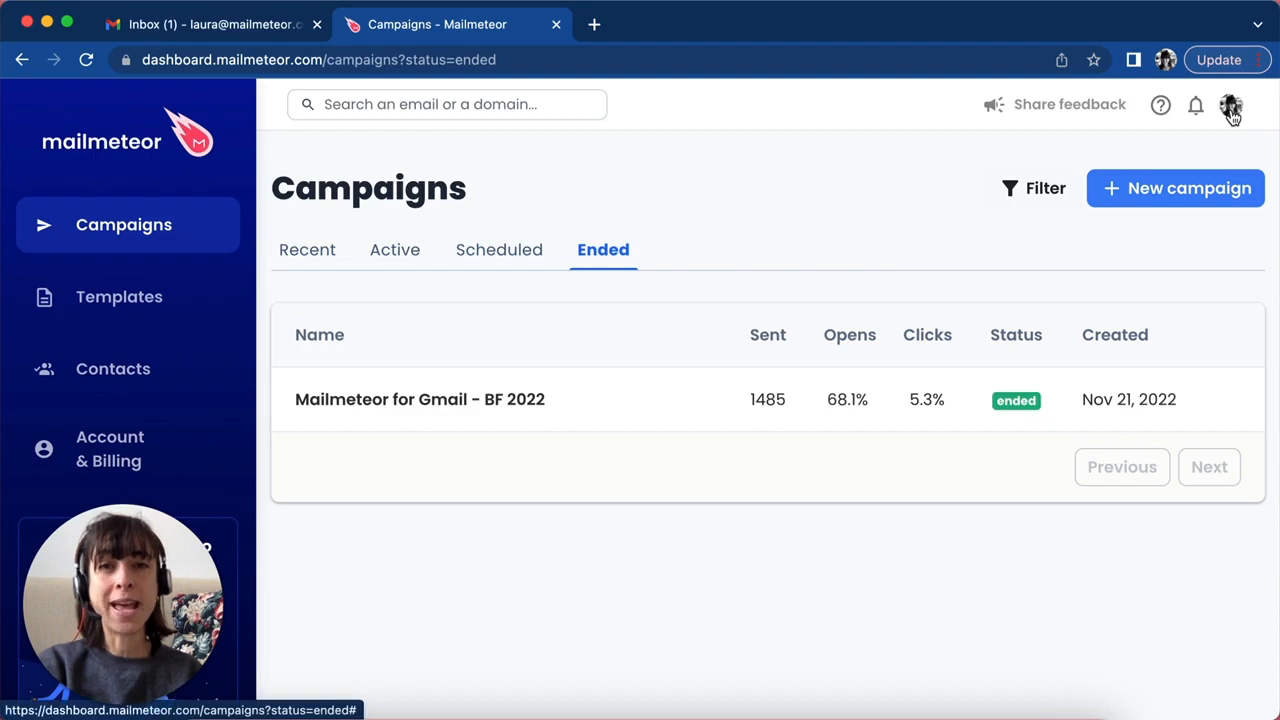
pyautogui.moveTo(145, 448)
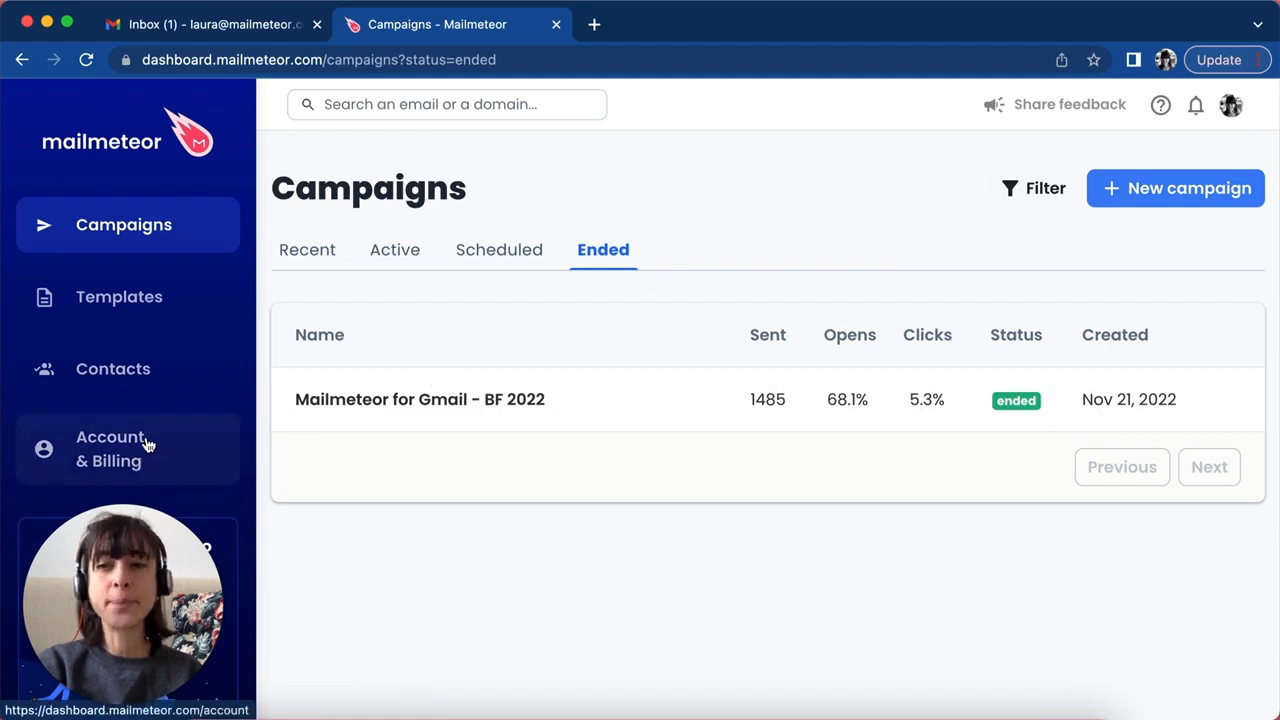
# Step: Go to Account & Billing and follow 'Invite teammates to join' to the team page
pyautogui.click(110, 448)
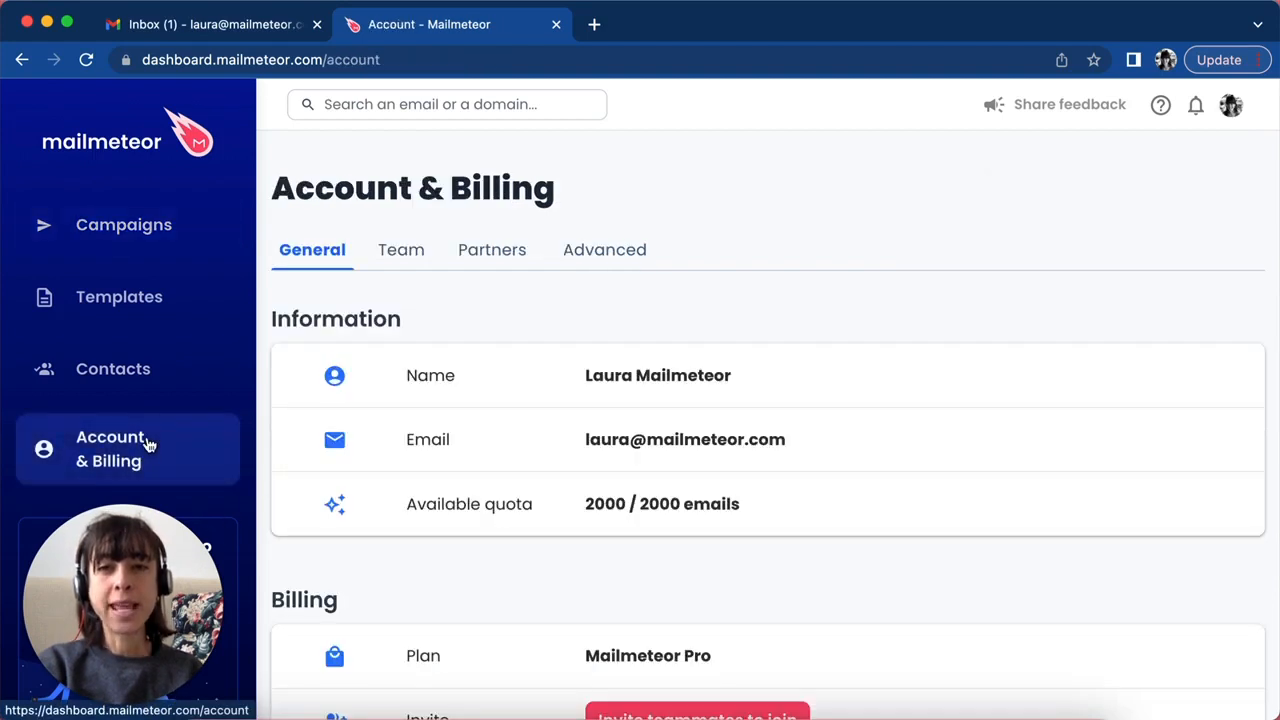
pyautogui.scroll(-3)
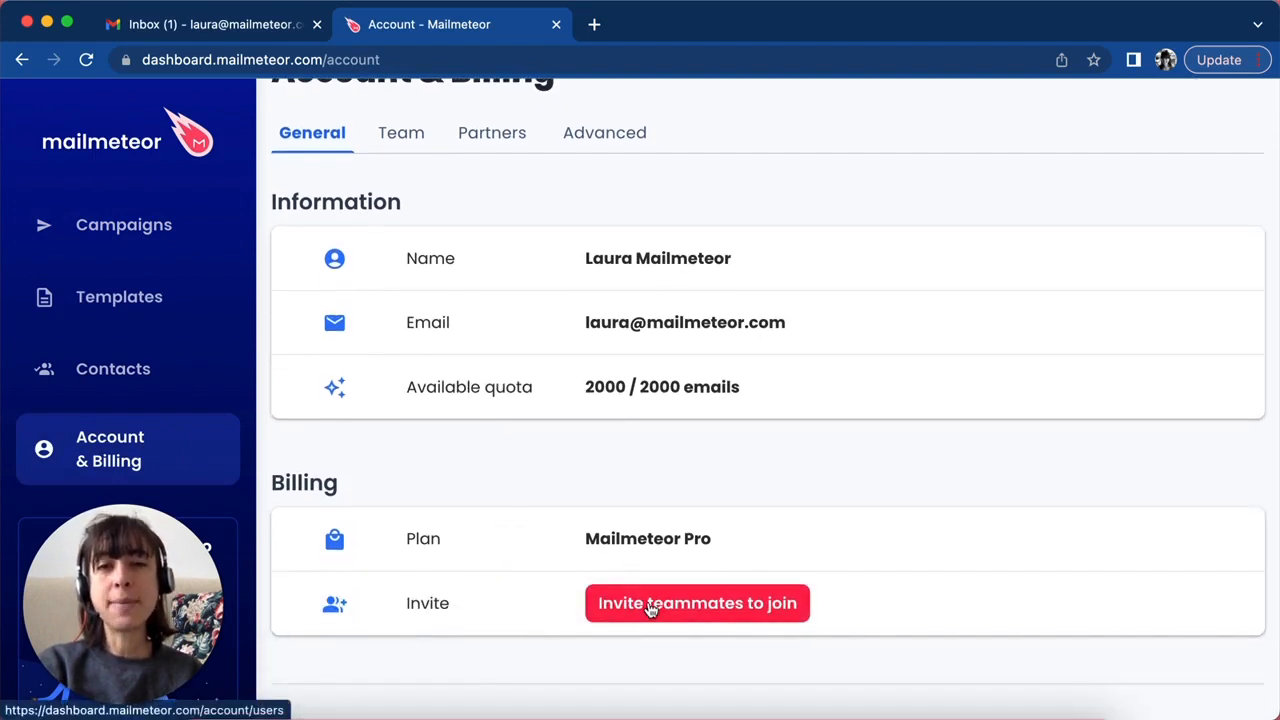
pyautogui.click(697, 603)
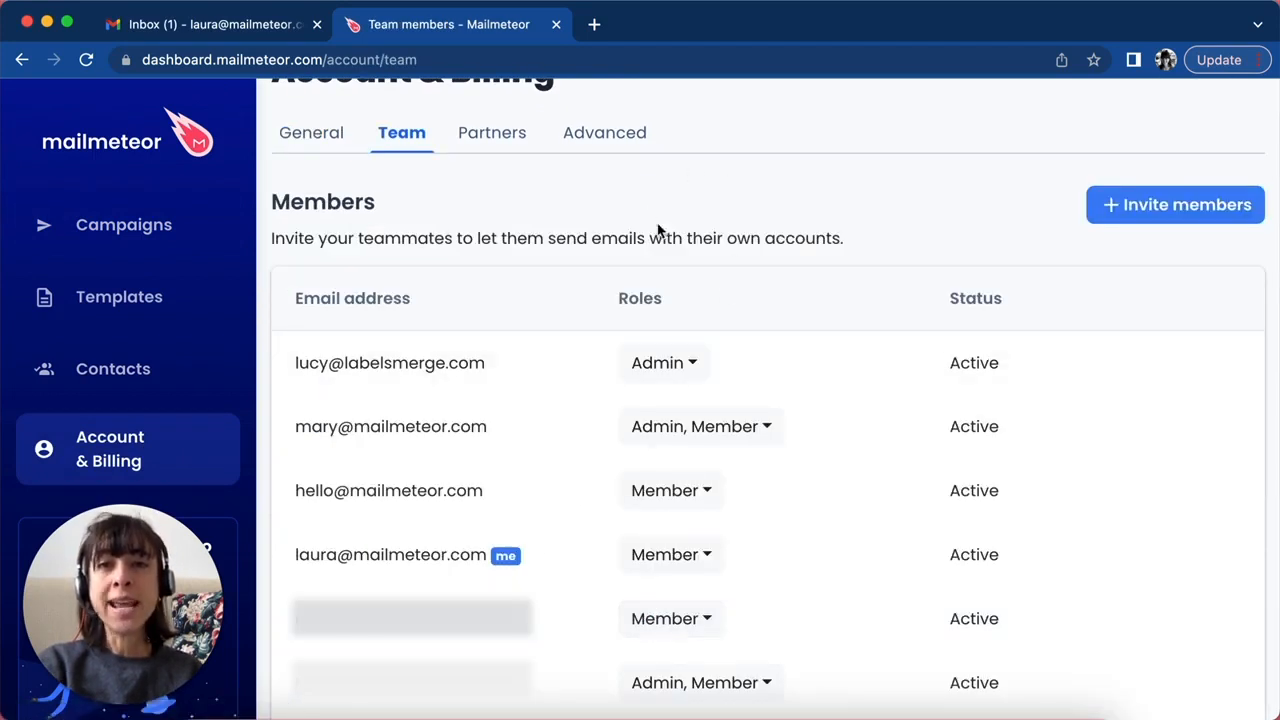
pyautogui.moveTo(1165, 194)
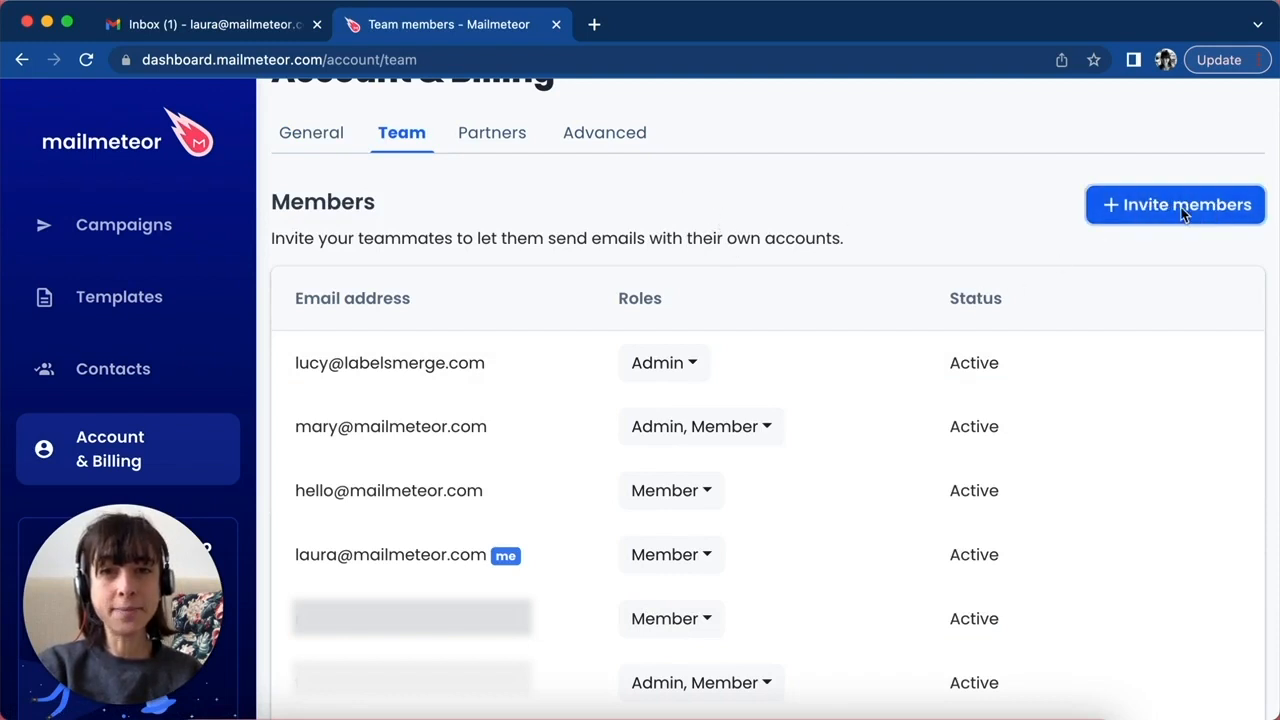
pyautogui.click(1174, 204)
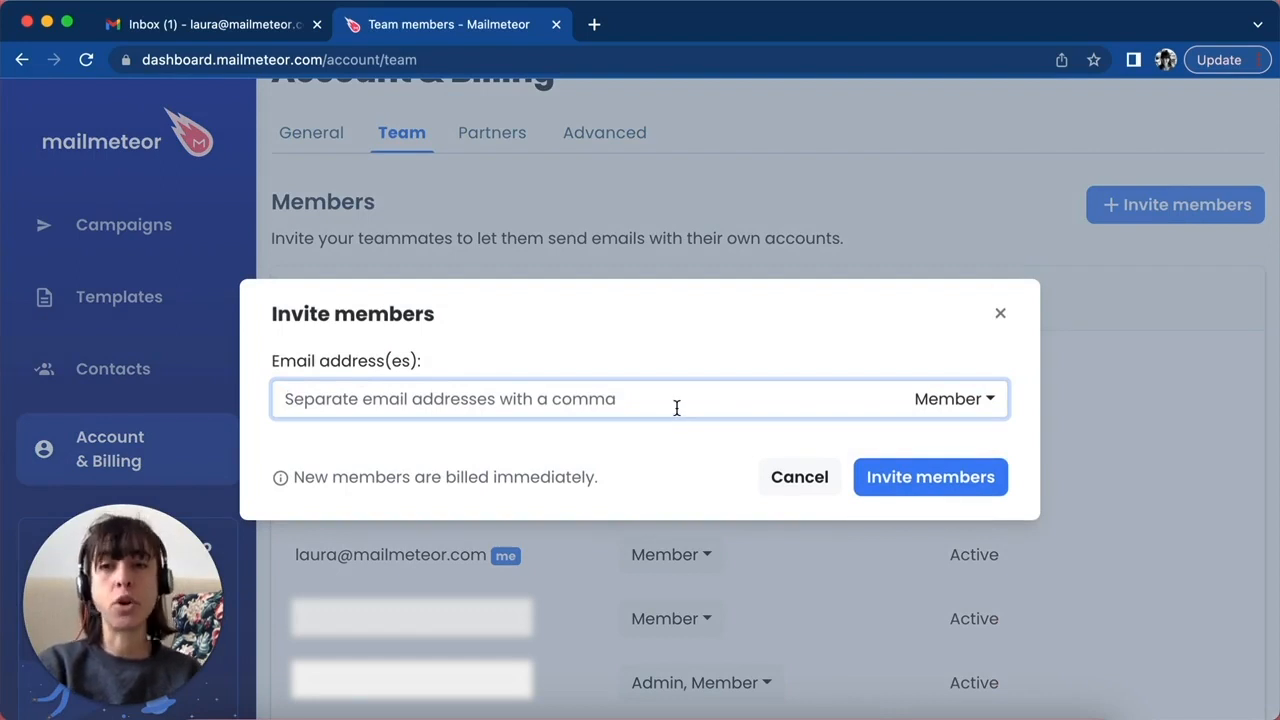
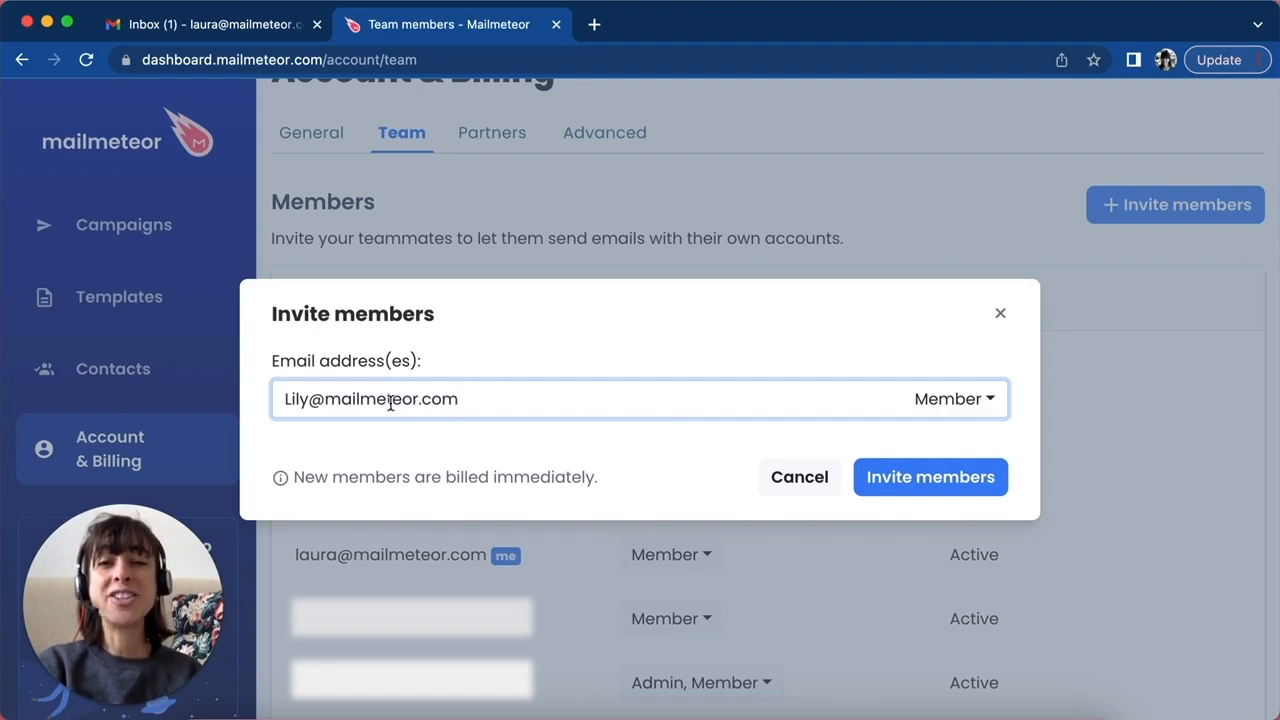
pyautogui.moveTo(611, 232)
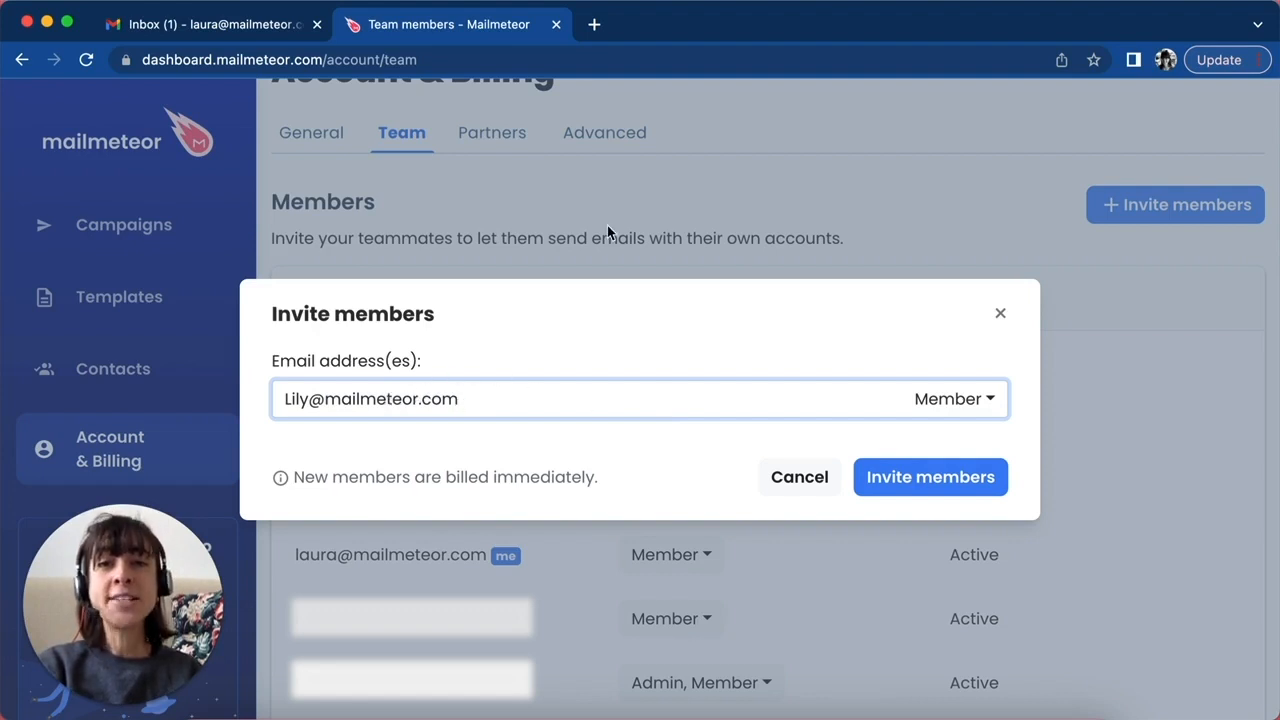
pyautogui.moveTo(580, 378)
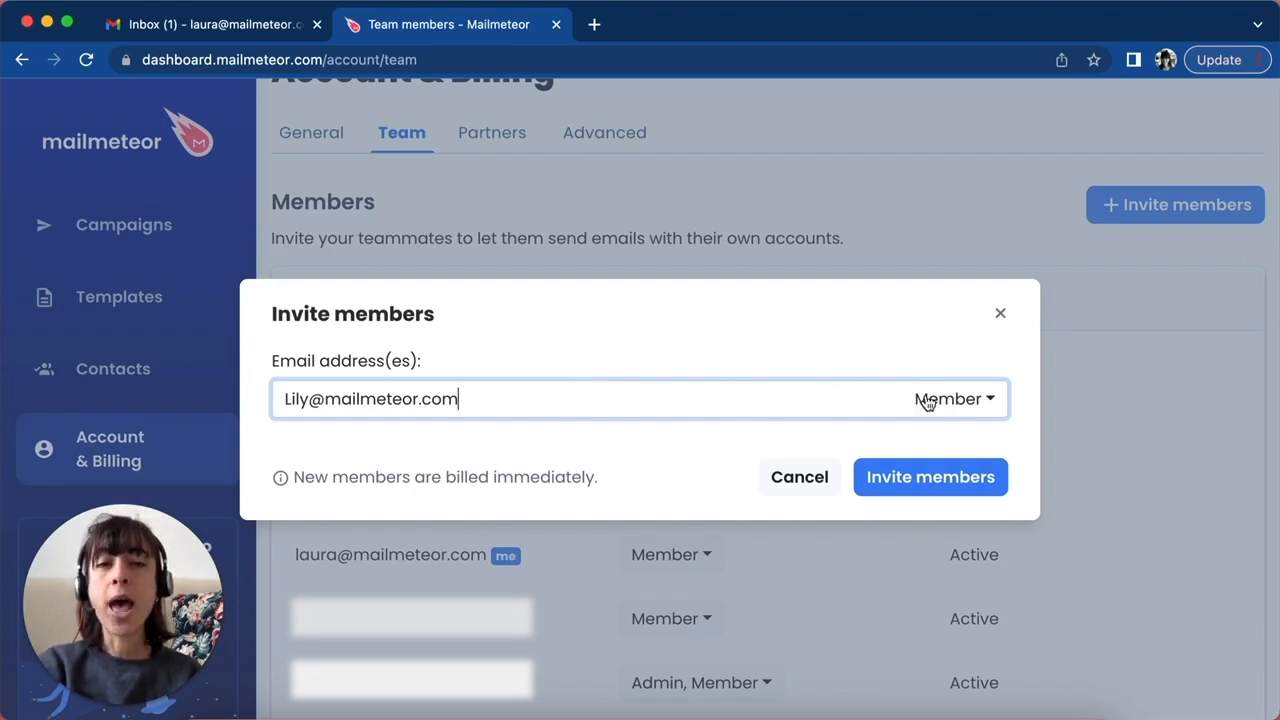
pyautogui.moveTo(975, 408)
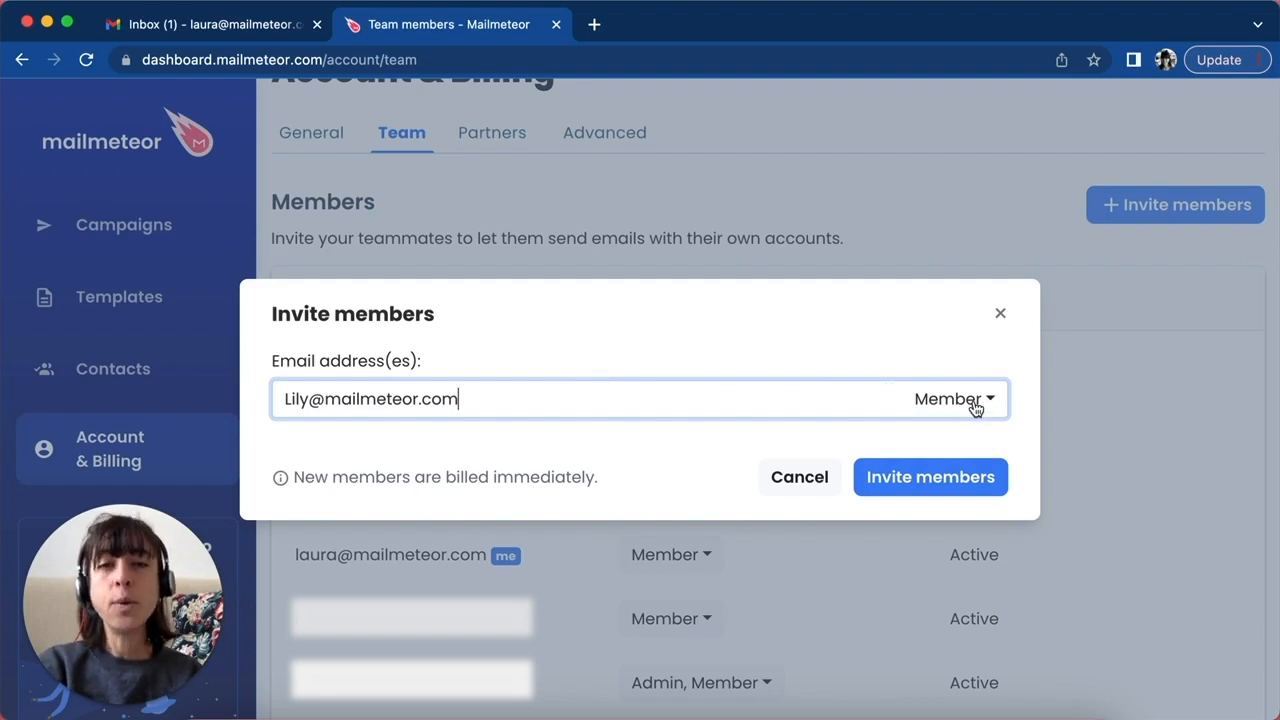
pyautogui.moveTo(972, 408)
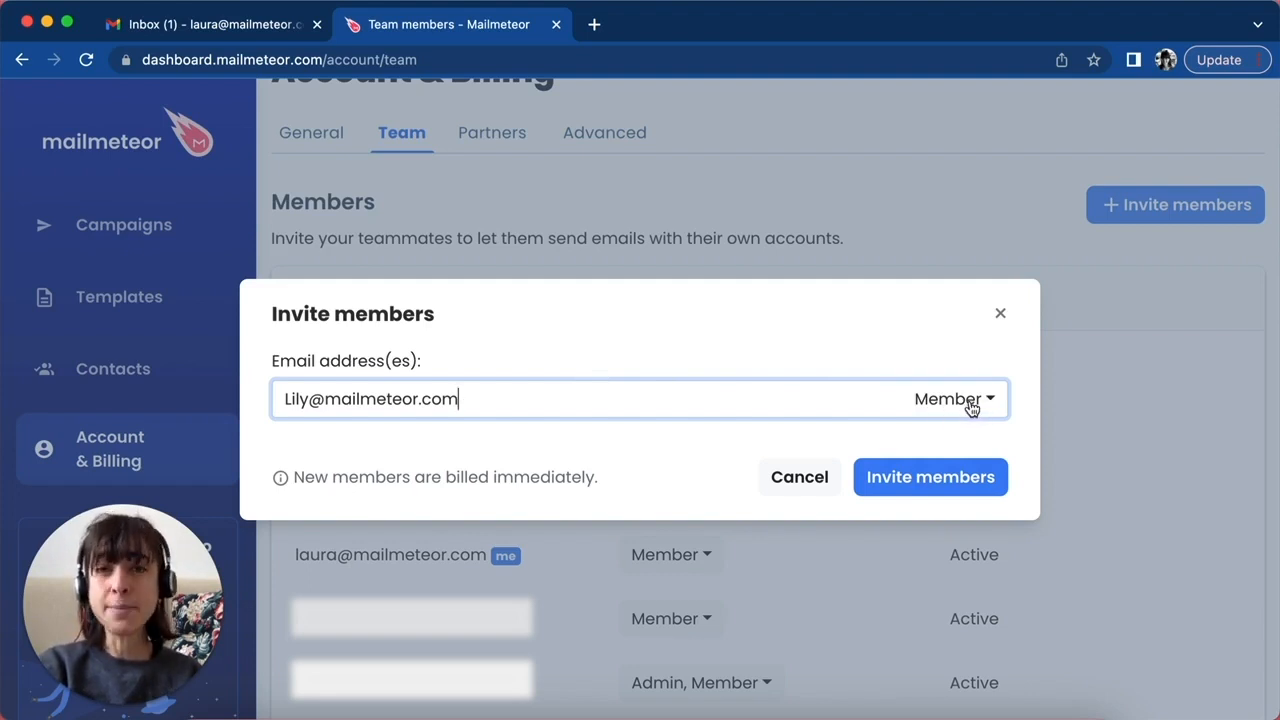
pyautogui.click(953, 399)
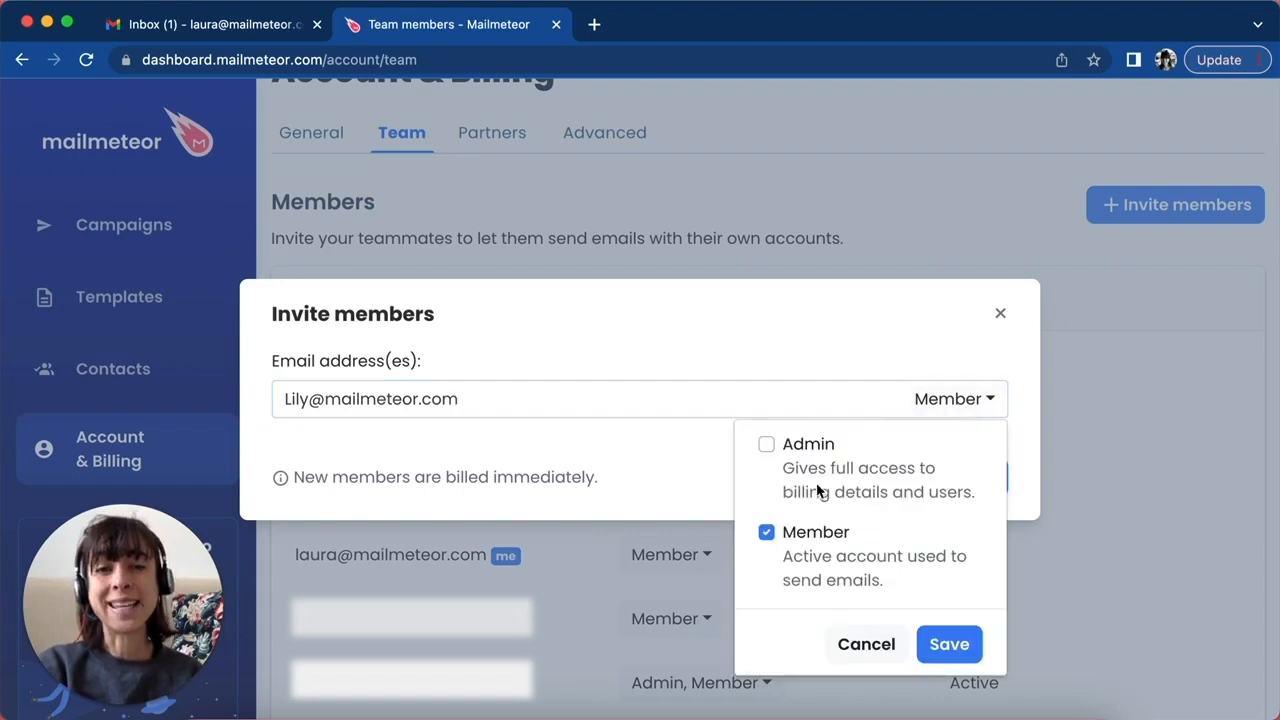
pyautogui.moveTo(825, 463)
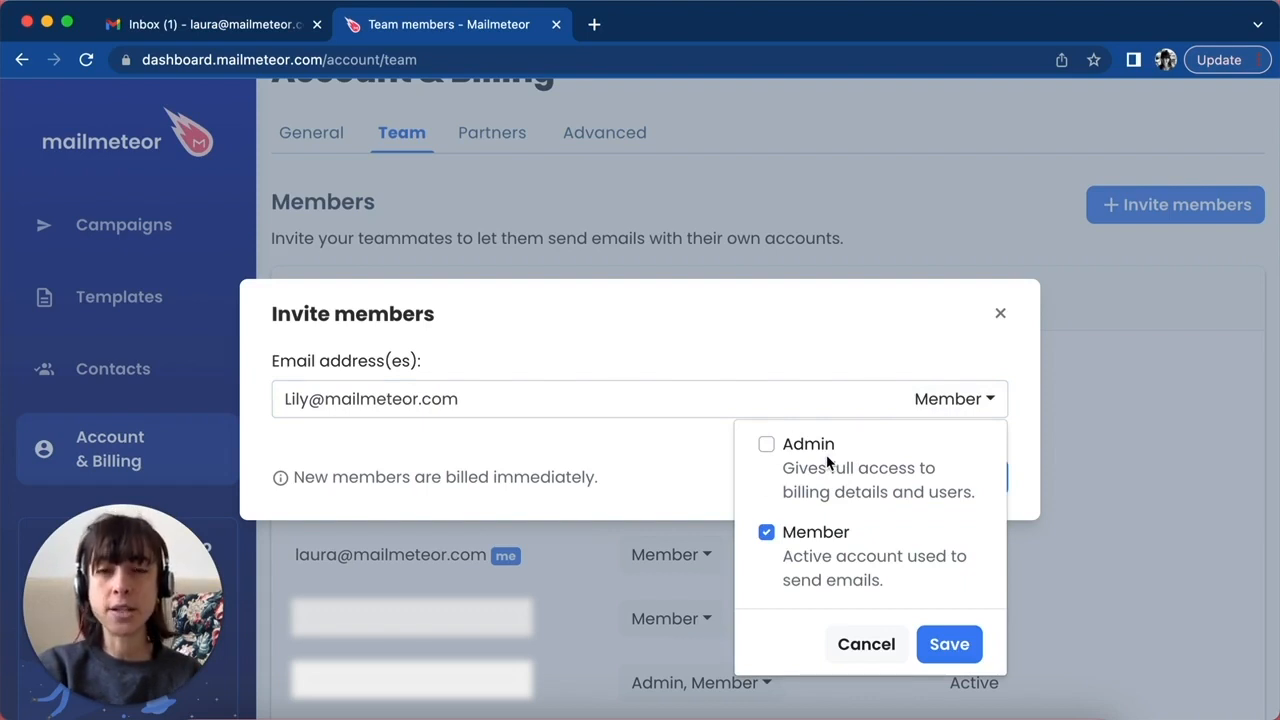
pyautogui.moveTo(685, 448)
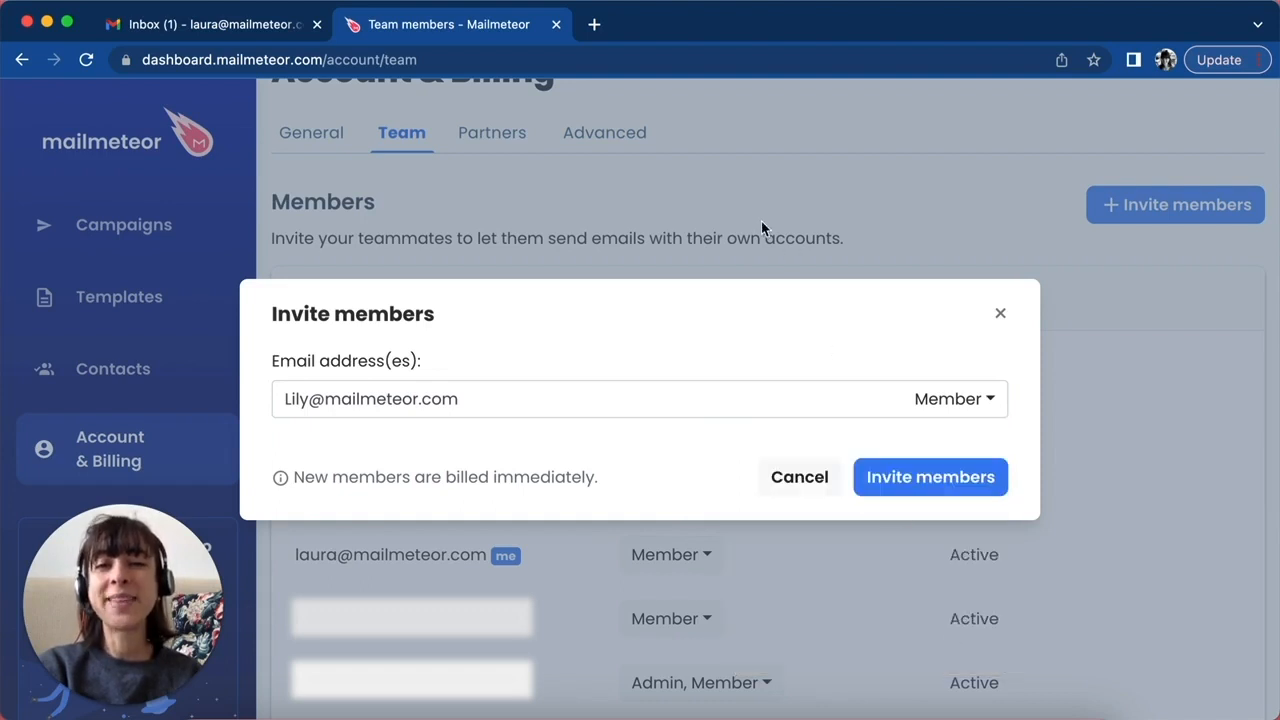
pyautogui.moveTo(930, 477)
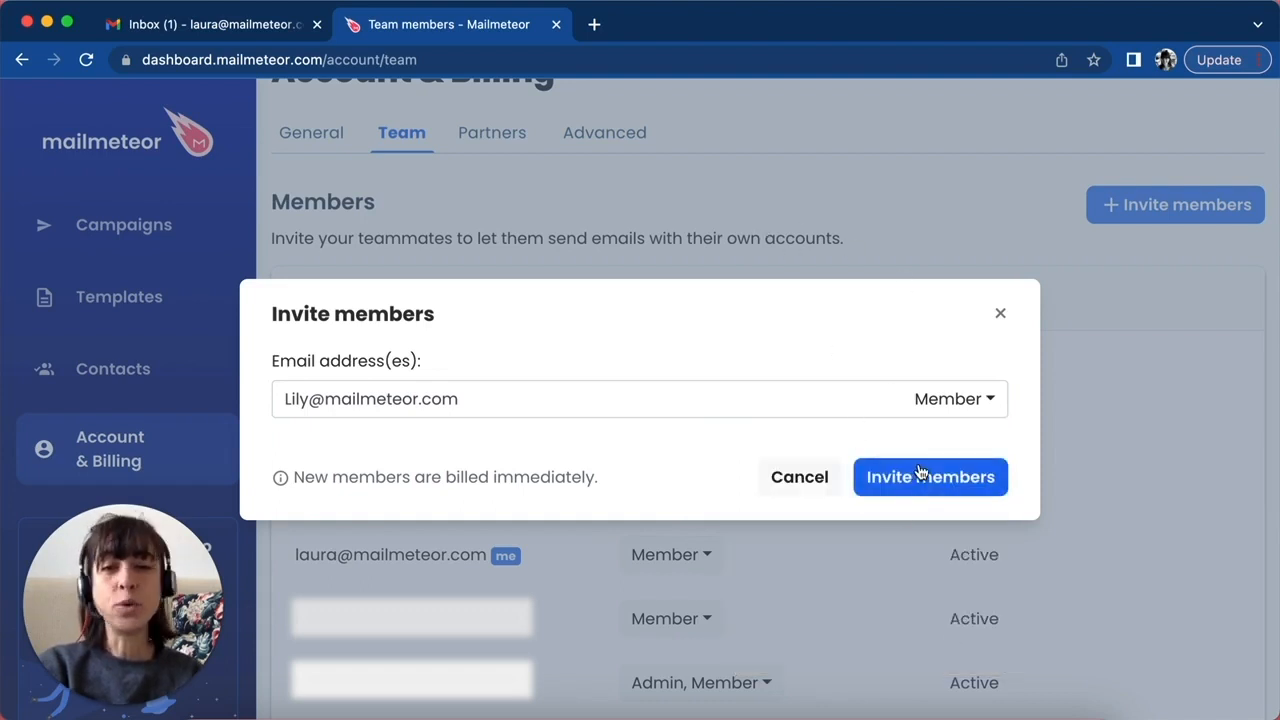